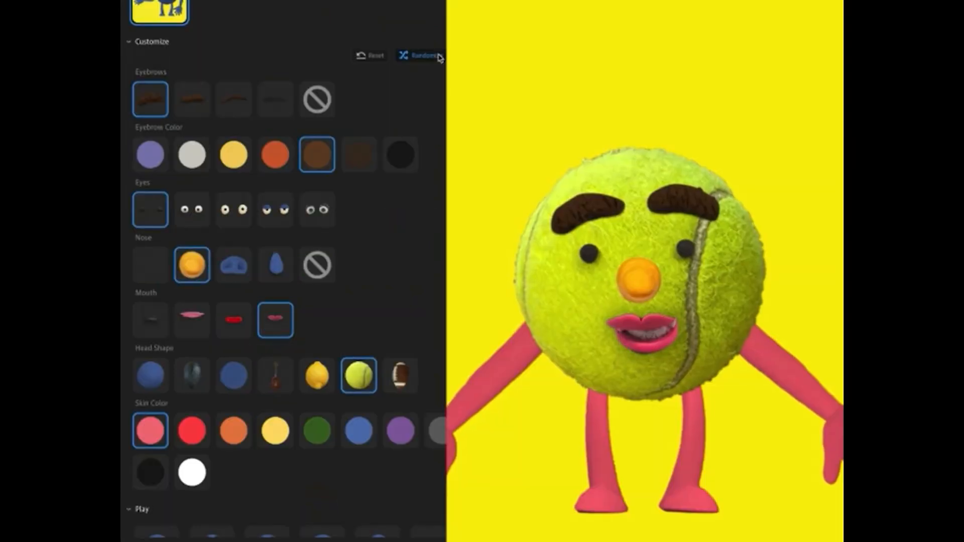
Scroll to the video description and follow its adobe.ly link to the Character Animator page.
{"action": "left_click", "coordinate": [420, 54]}
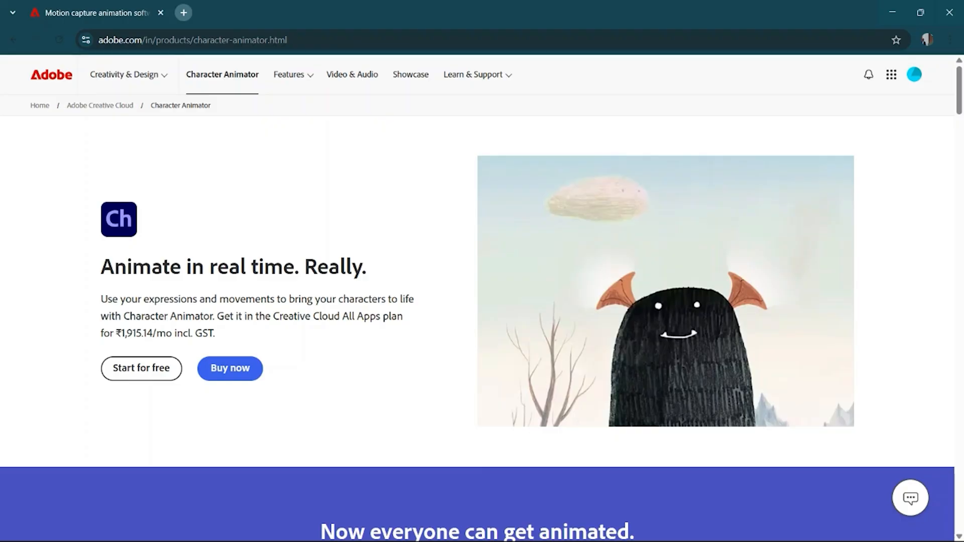
{"action": "scroll", "scroll_direction": "down", "scroll_amount": 3}
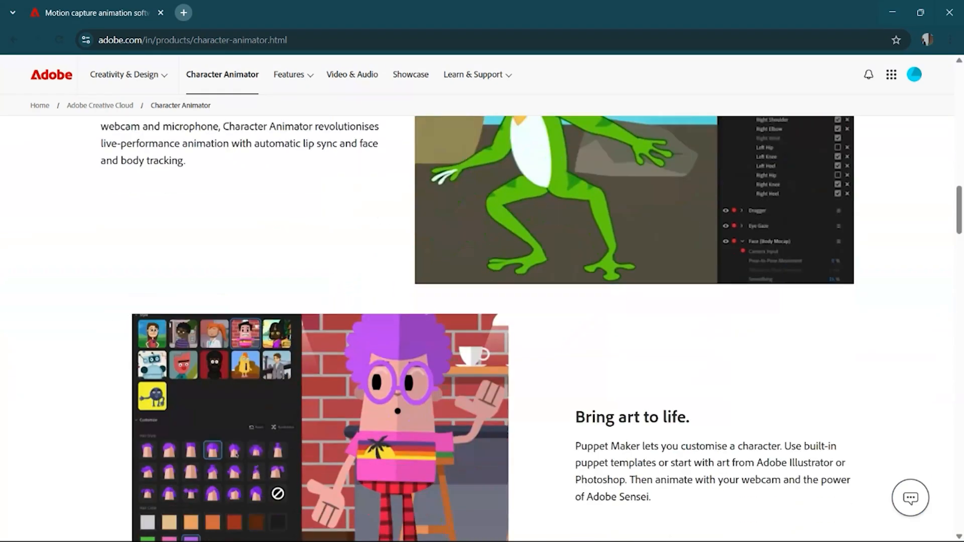
{"action": "scroll", "scroll_direction": "down", "scroll_amount": 3}
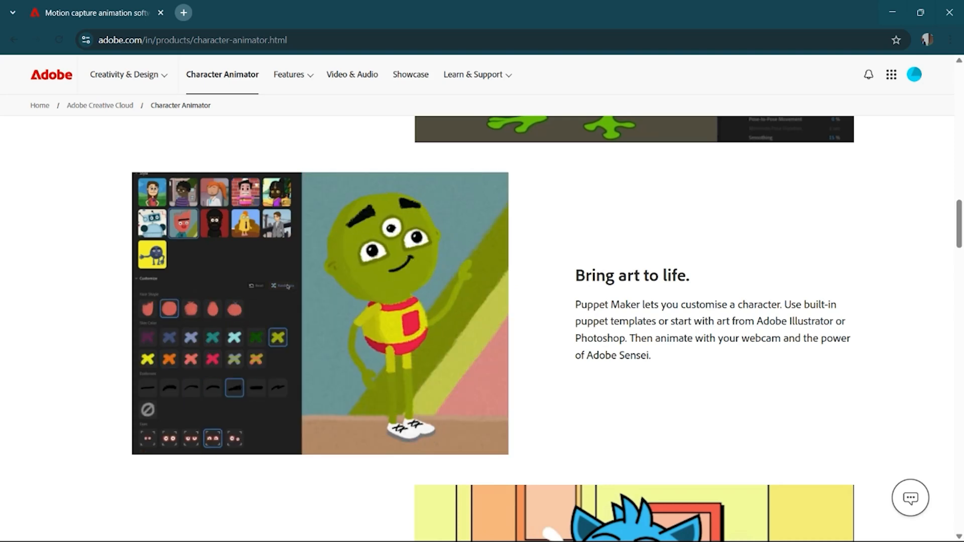
{"action": "scroll", "scroll_direction": "down", "scroll_amount": 3}
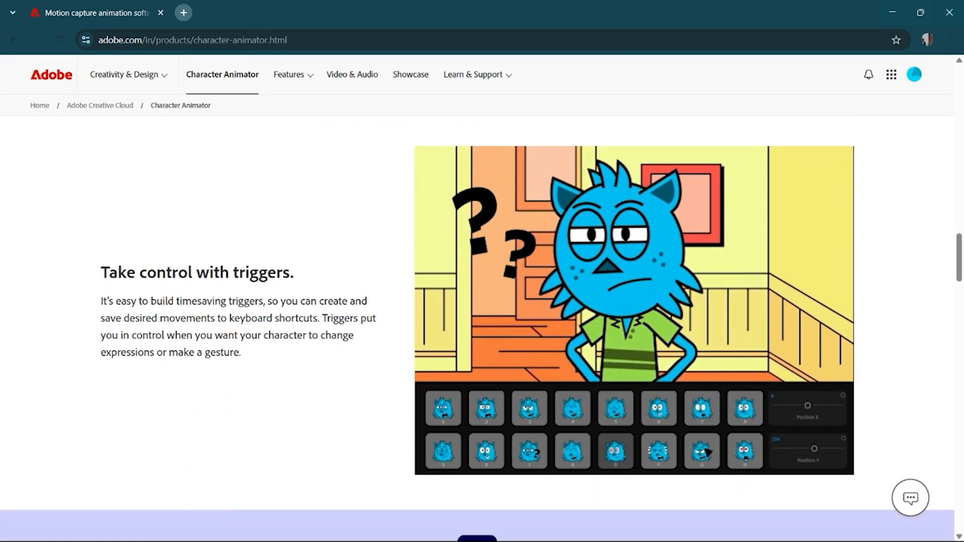
{"action": "scroll", "scroll_direction": "down", "scroll_amount": 3}
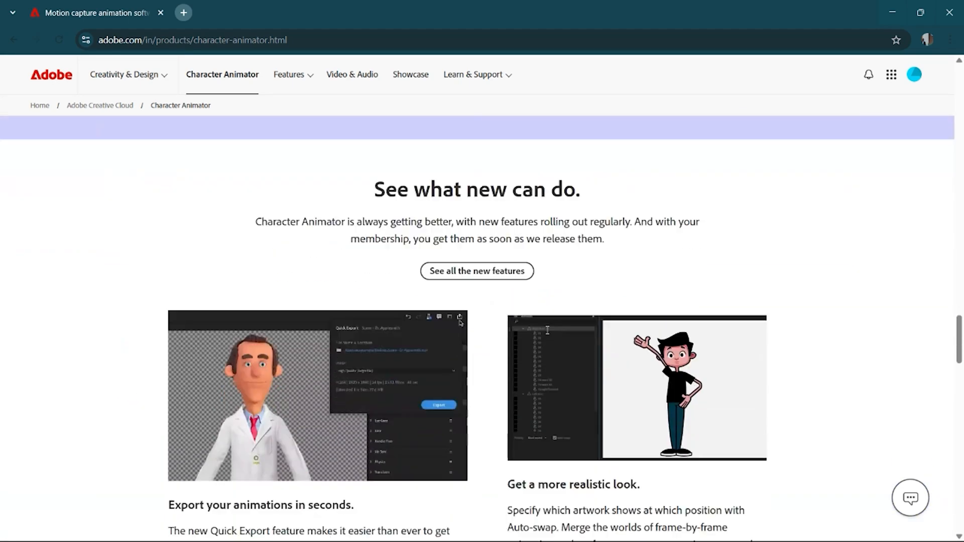
{"action": "scroll", "scroll_direction": "down", "scroll_amount": 3}
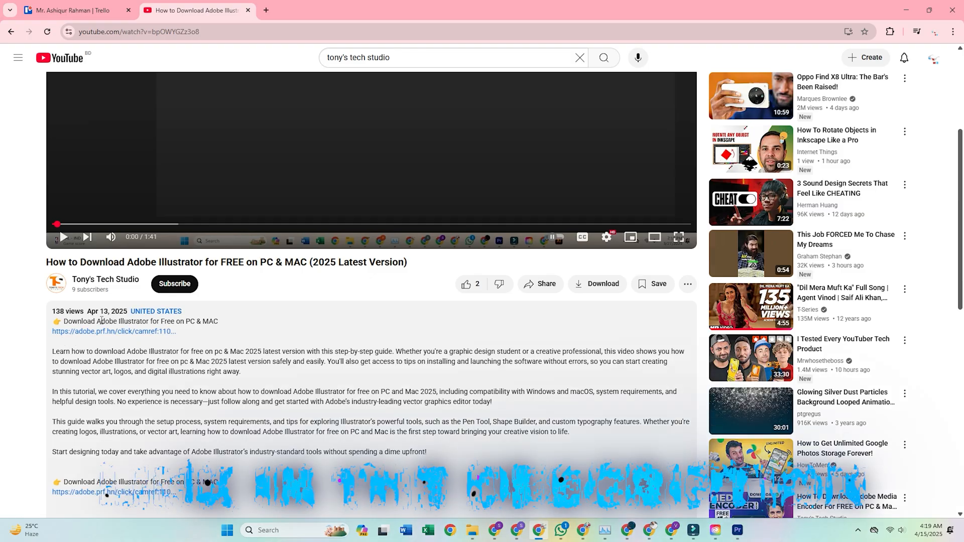
{"action": "left_click", "coordinate": [113, 332]}
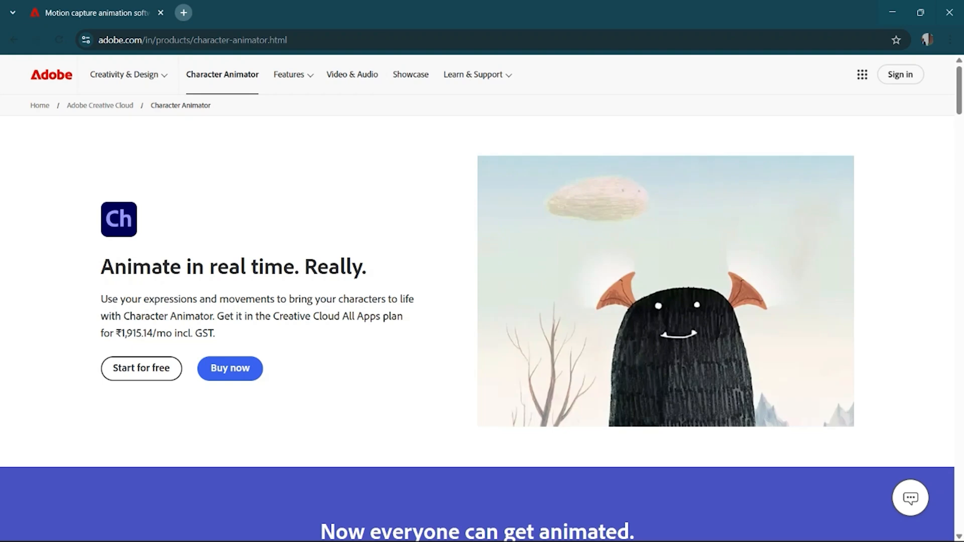
{"action": "mouse_move", "coordinate": [141, 368]}
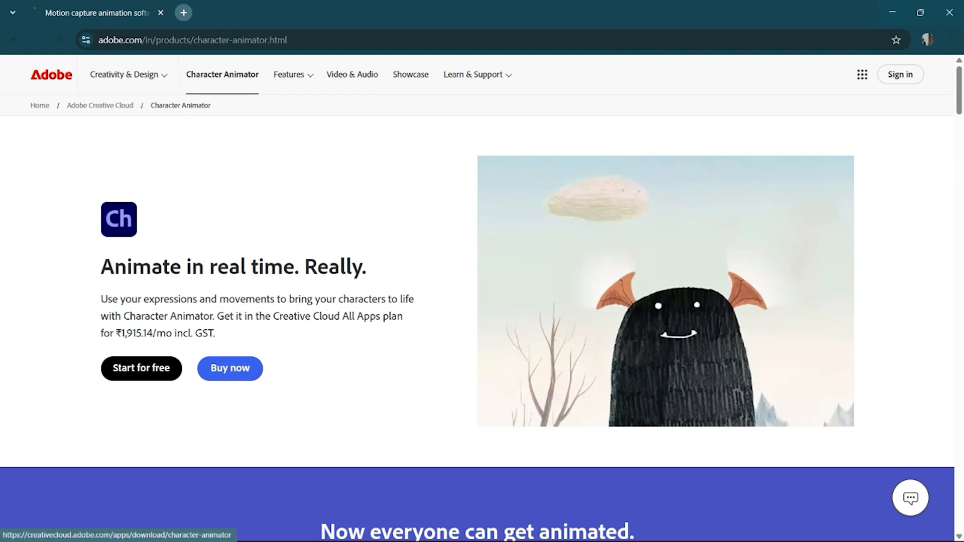
Start the free Character Animator trial, bringing up the 7-day trial subscription options.
{"action": "left_click", "coordinate": [141, 368]}
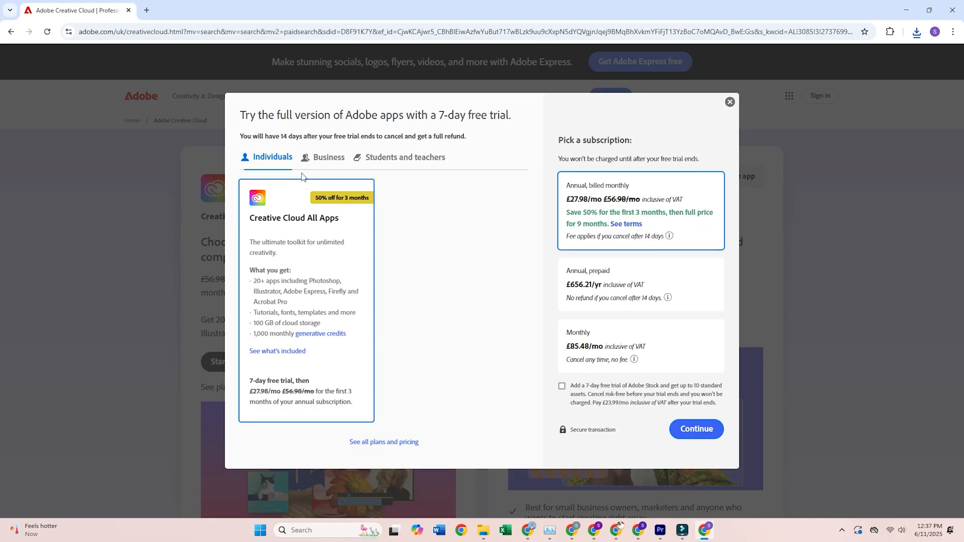
Choose the Business Creative Cloud All Apps plan, annual billed monthly, and continue to the Download Creative Cloud page.
{"action": "double_click", "coordinate": [294, 217]}
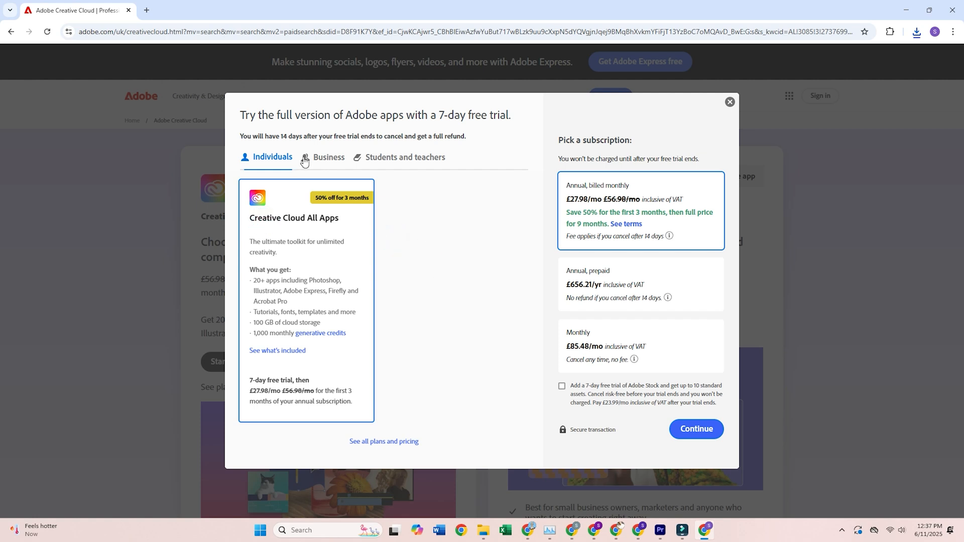
{"action": "left_click", "coordinate": [329, 157]}
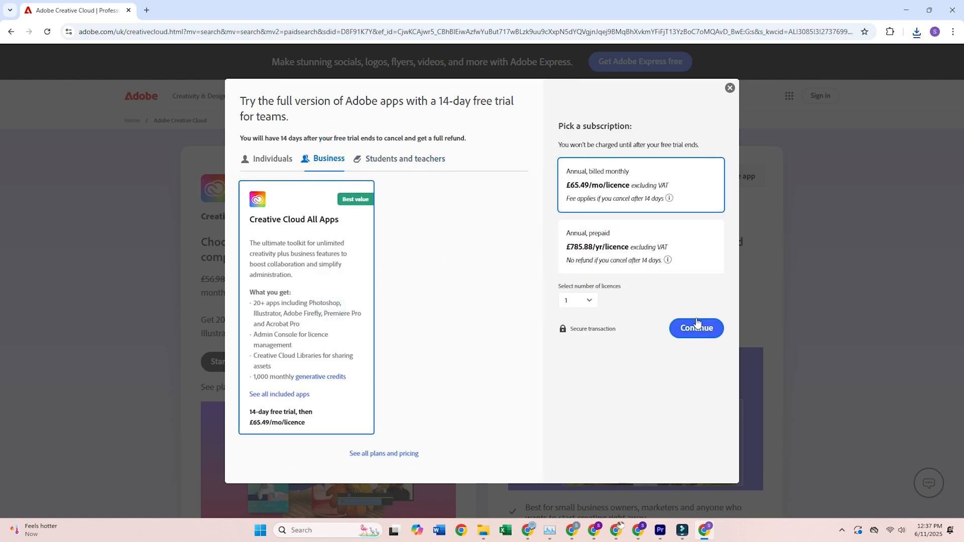
{"action": "left_click", "coordinate": [695, 328]}
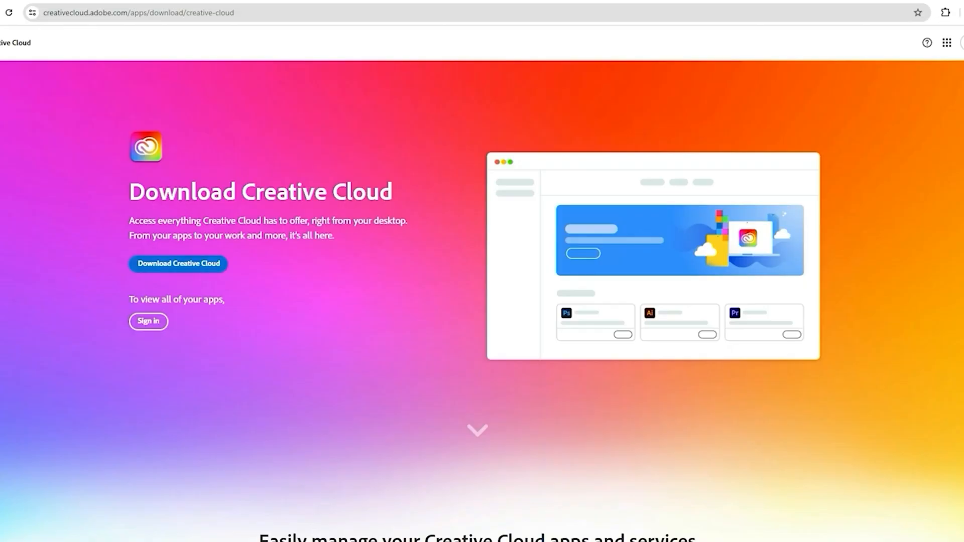
{"action": "left_click", "coordinate": [178, 263]}
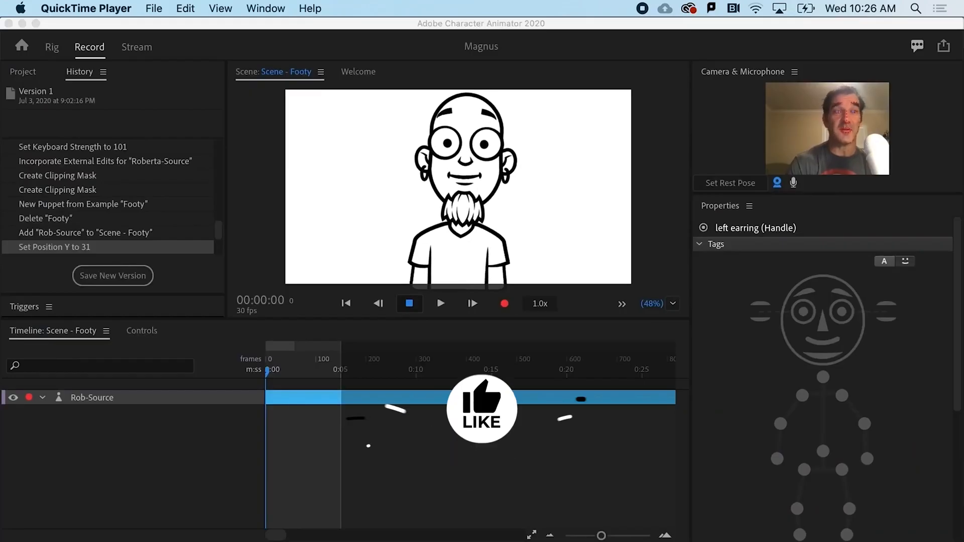
Add a Dangle physics handle to Rob's left earring in Rig mode, then return to recording the Footy scene.
{"action": "left_click", "coordinate": [482, 455]}
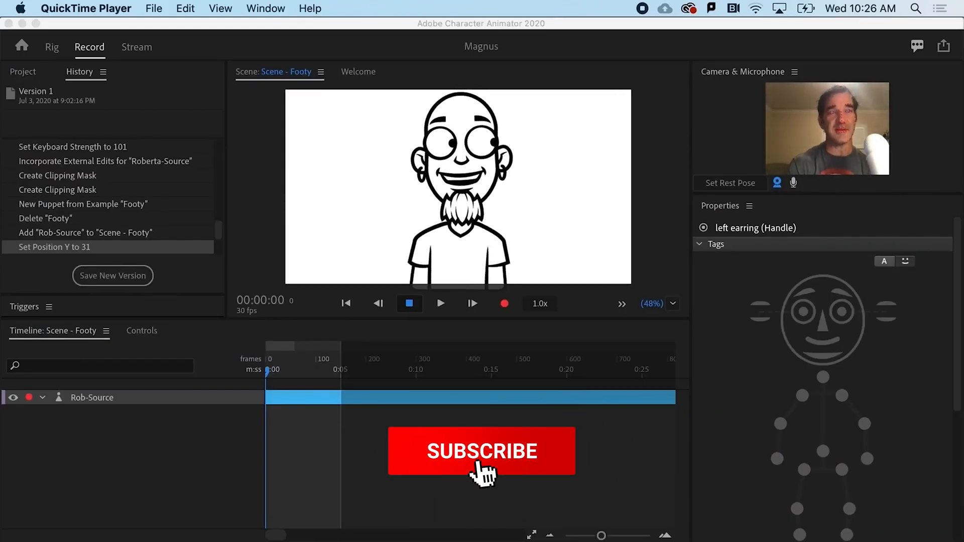
{"action": "left_click", "coordinate": [52, 47]}
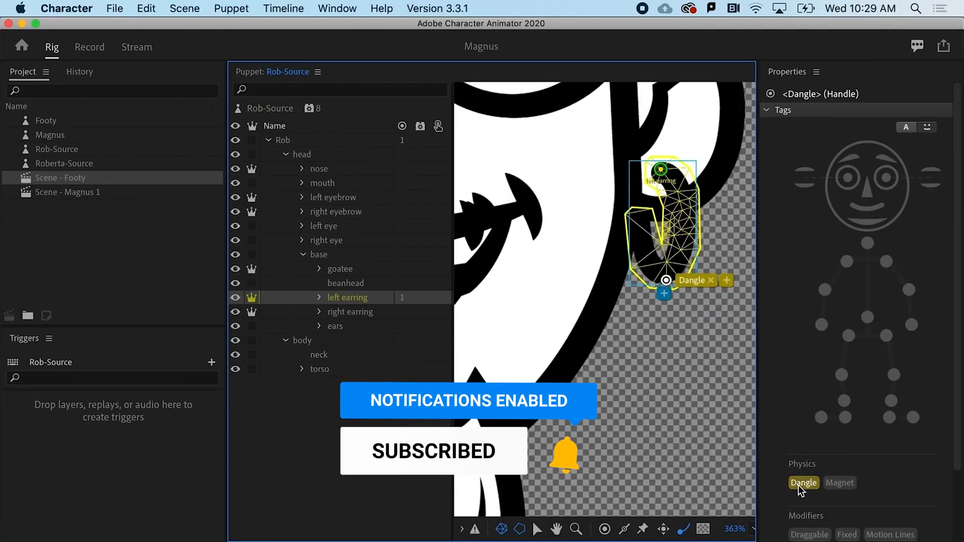
{"action": "left_click", "coordinate": [89, 47]}
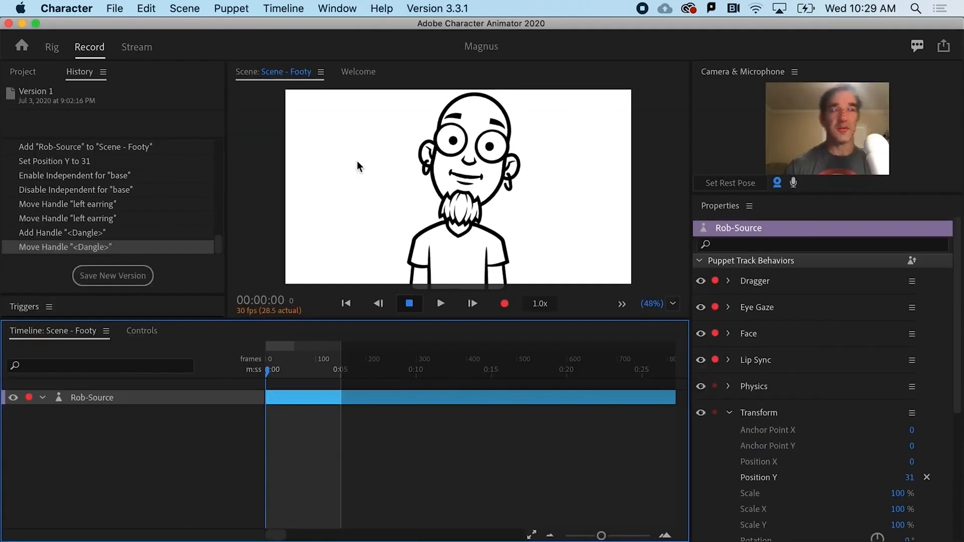